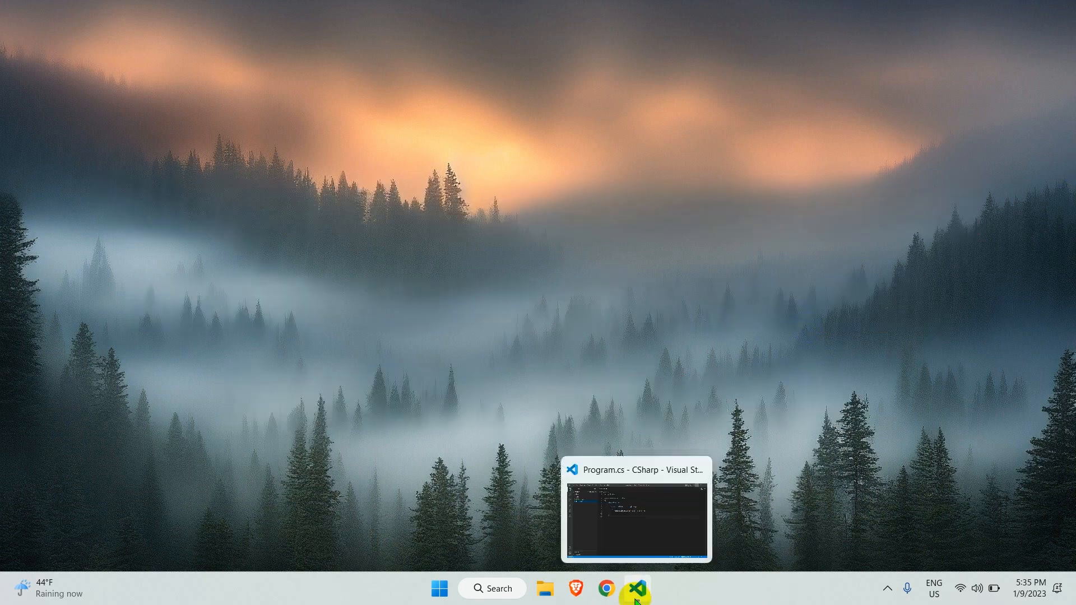
Step: Run 'dotnet run' in the VS Code terminal and select the printed Hello World!!! output
{"action": "left_click", "coordinate": [631, 588]}
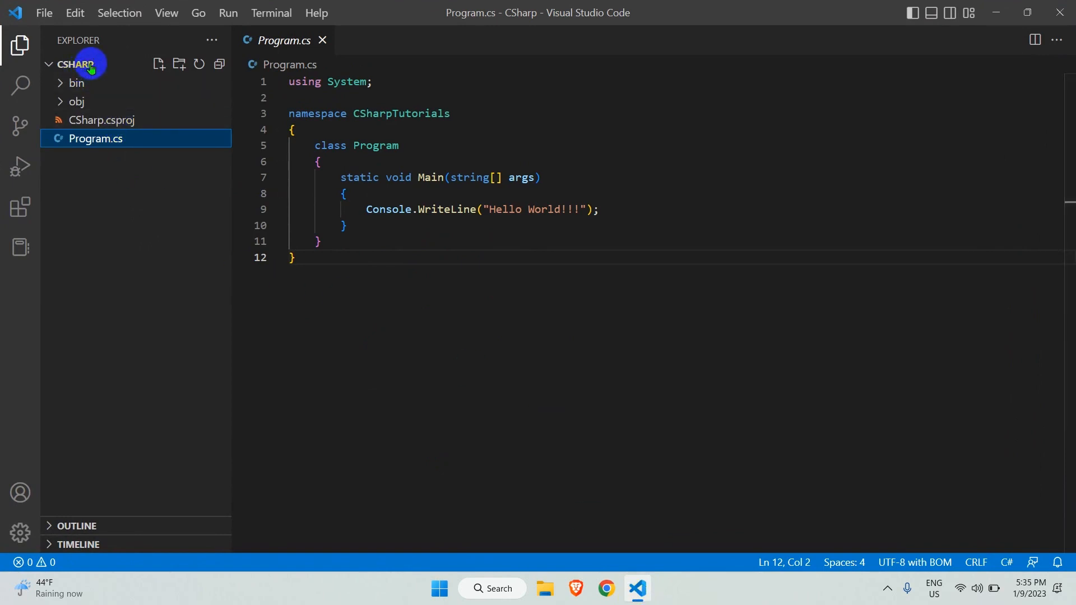
{"action": "mouse_move", "coordinate": [96, 69]}
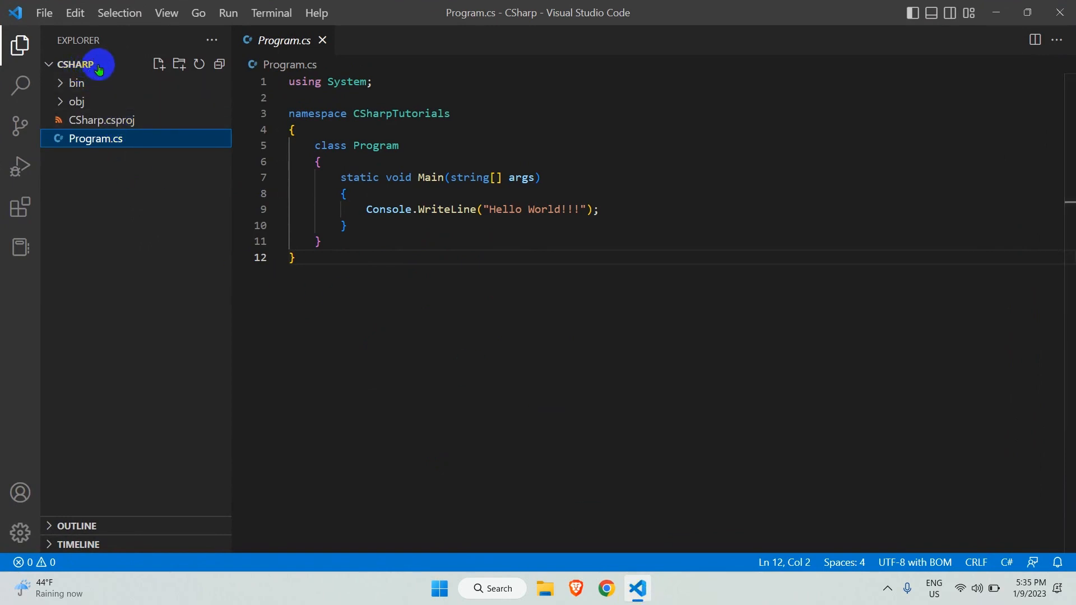
{"action": "left_click", "coordinate": [270, 13]}
{"action": "type", "text": "d"}
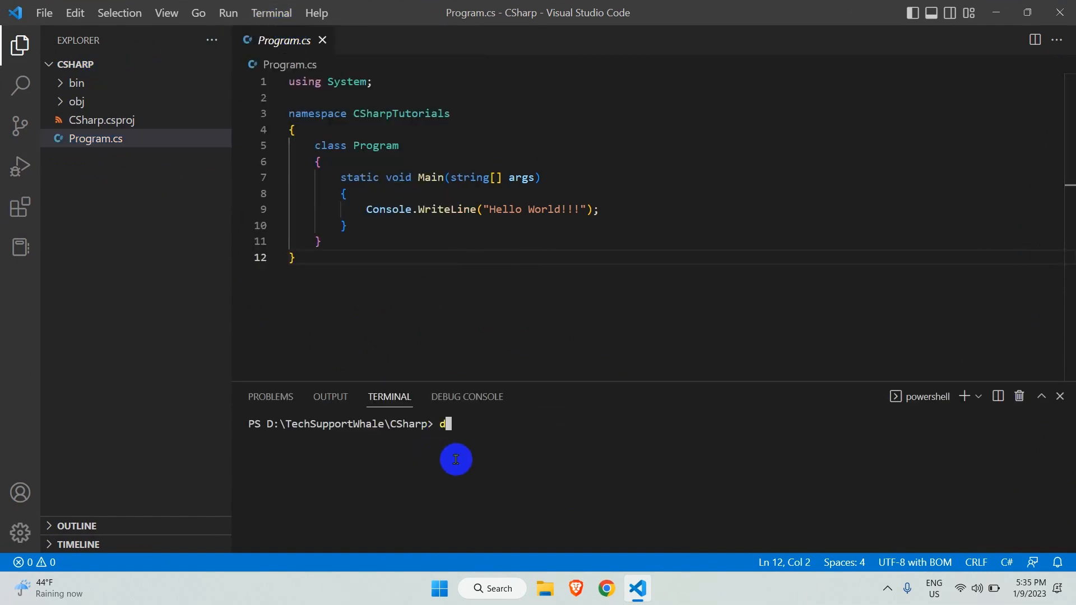
{"action": "type", "text": "otnet run"}
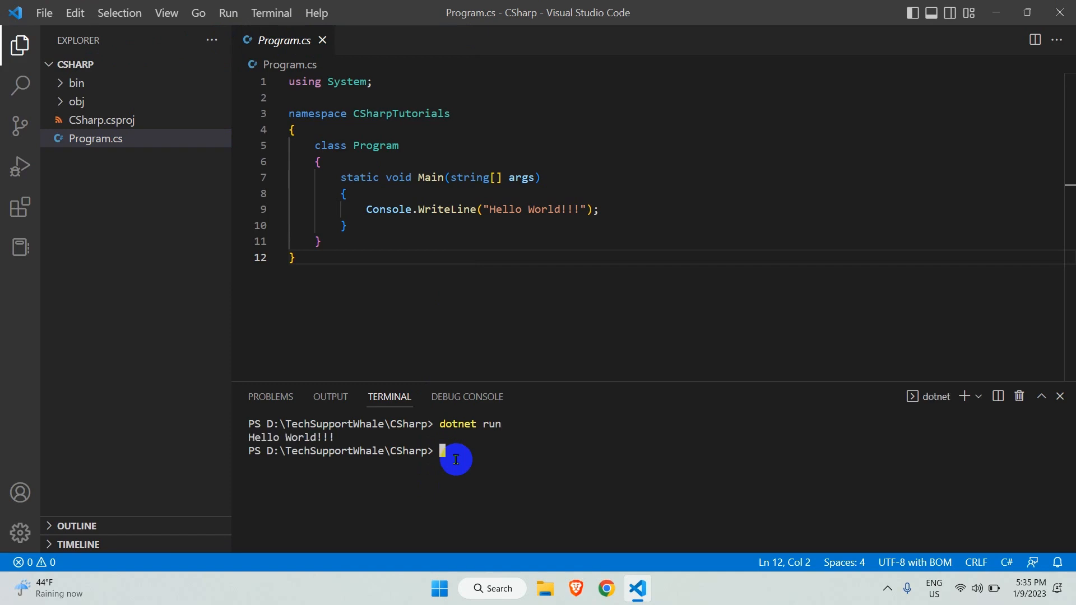
{"action": "double_click", "coordinate": [295, 437]}
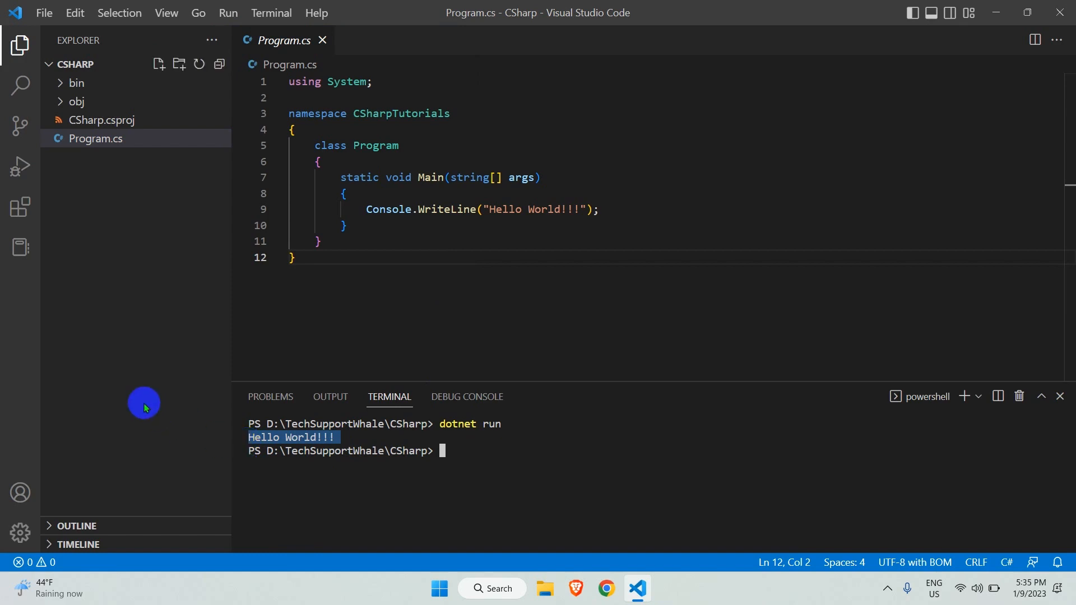
{"action": "mouse_move", "coordinate": [20, 206]}
{"action": "type", "text": "code runner"}
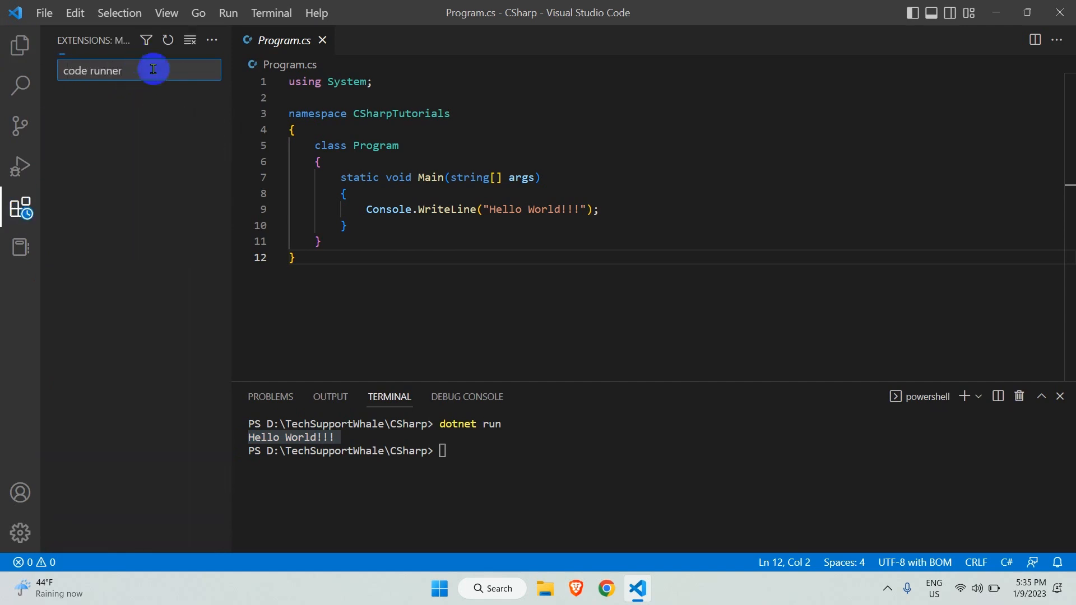
Step: View the Code Runner extension's details, then go back to the project's Explorer file list
{"action": "left_click", "coordinate": [112, 110]}
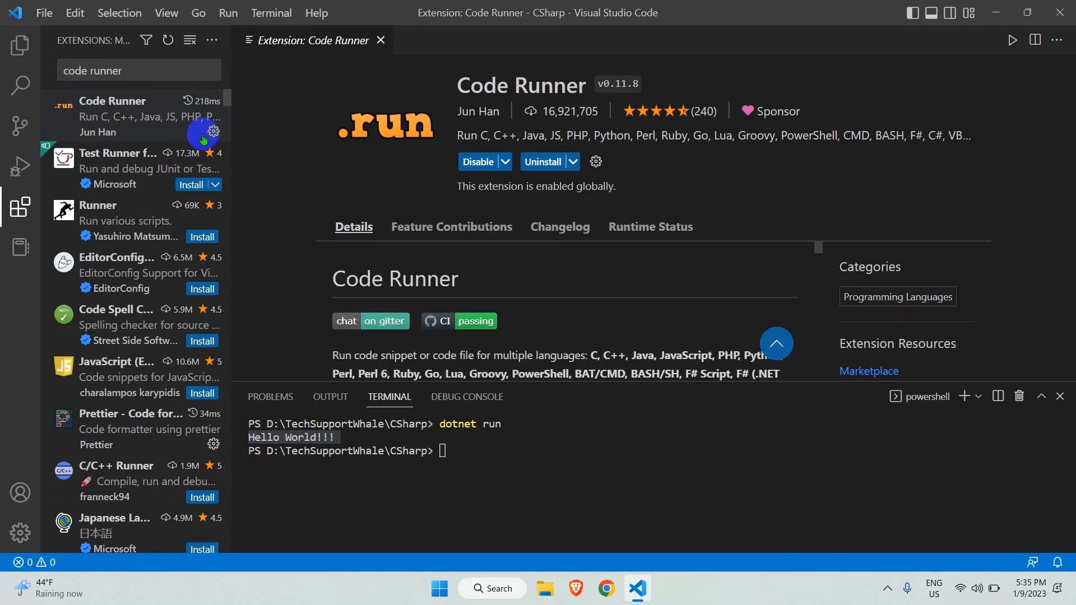
{"action": "left_click", "coordinate": [20, 45]}
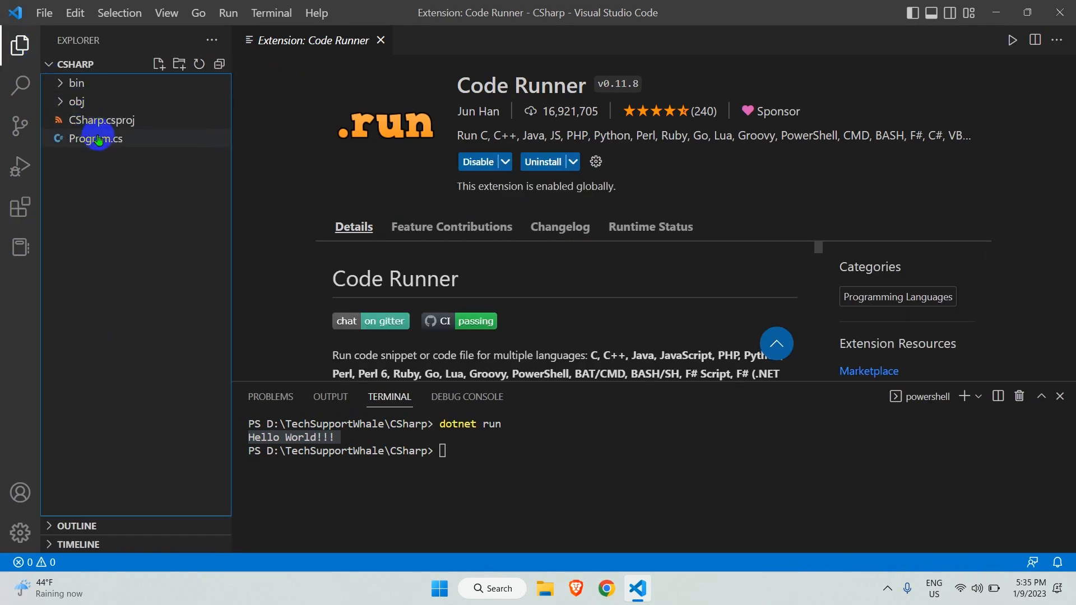
Step: Bring Program.cs back into the editor, ready to run it with Code Runner
{"action": "left_click", "coordinate": [95, 139]}
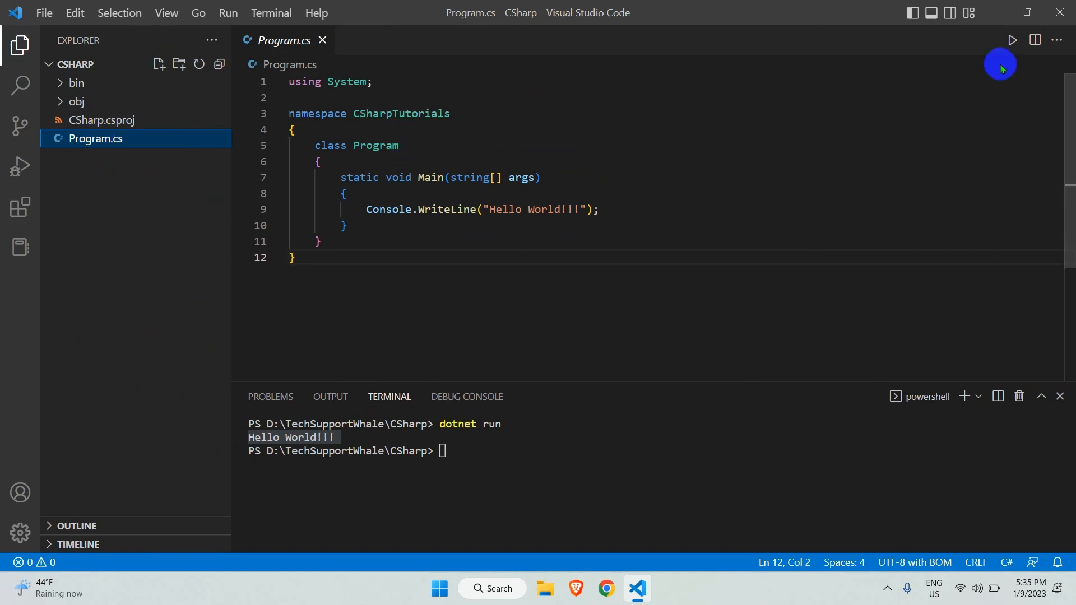
{"action": "mouse_move", "coordinate": [1010, 41]}
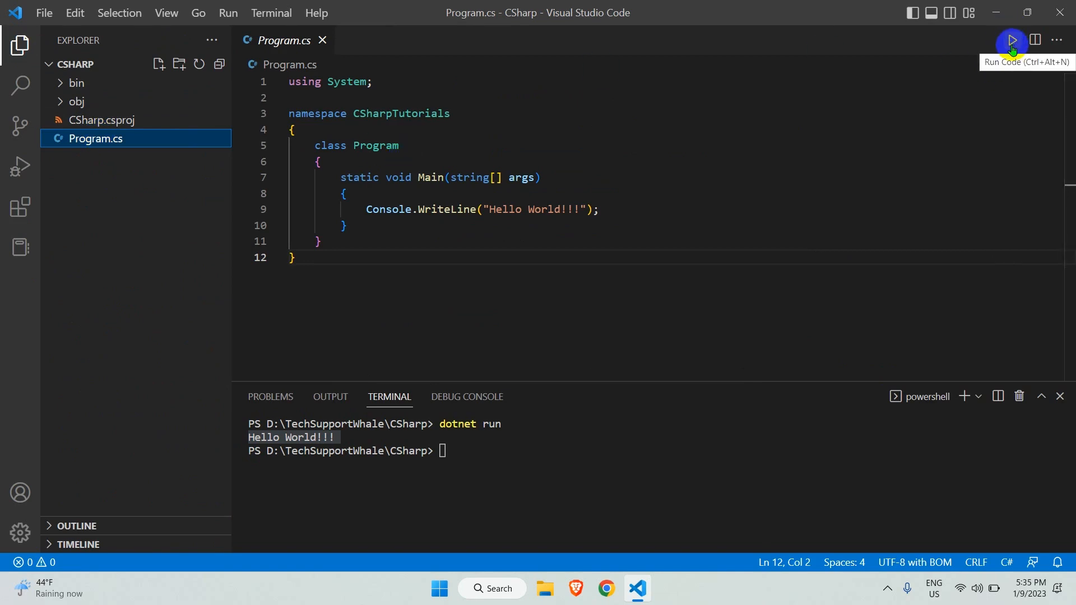
{"action": "mouse_move", "coordinate": [1016, 53]}
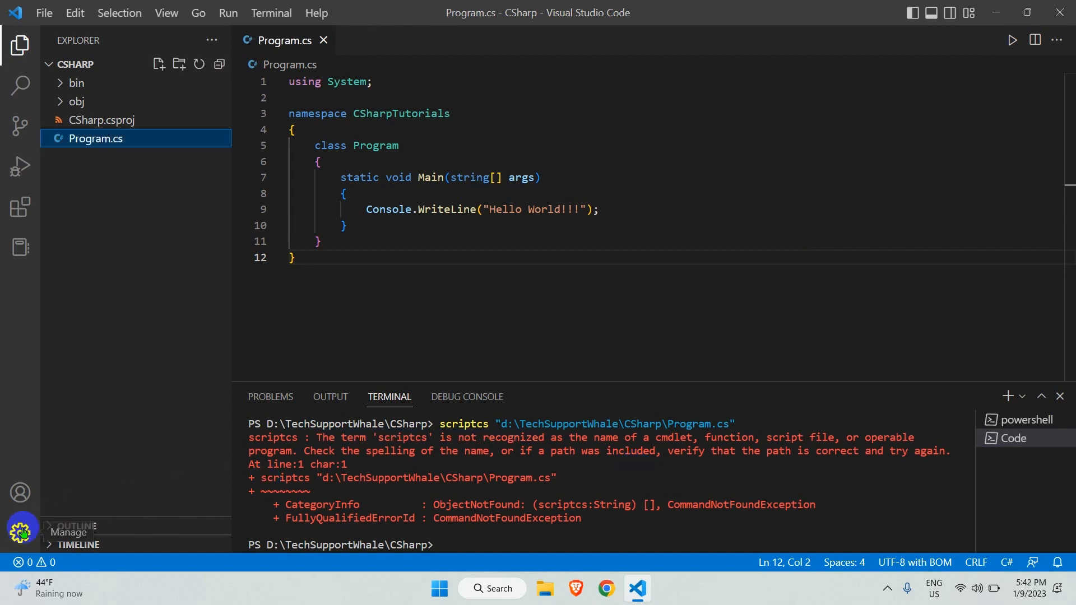
Step: In Settings, go to the Run Code configuration and scroll down to the Executor Map setting
{"action": "left_click", "coordinate": [20, 531]}
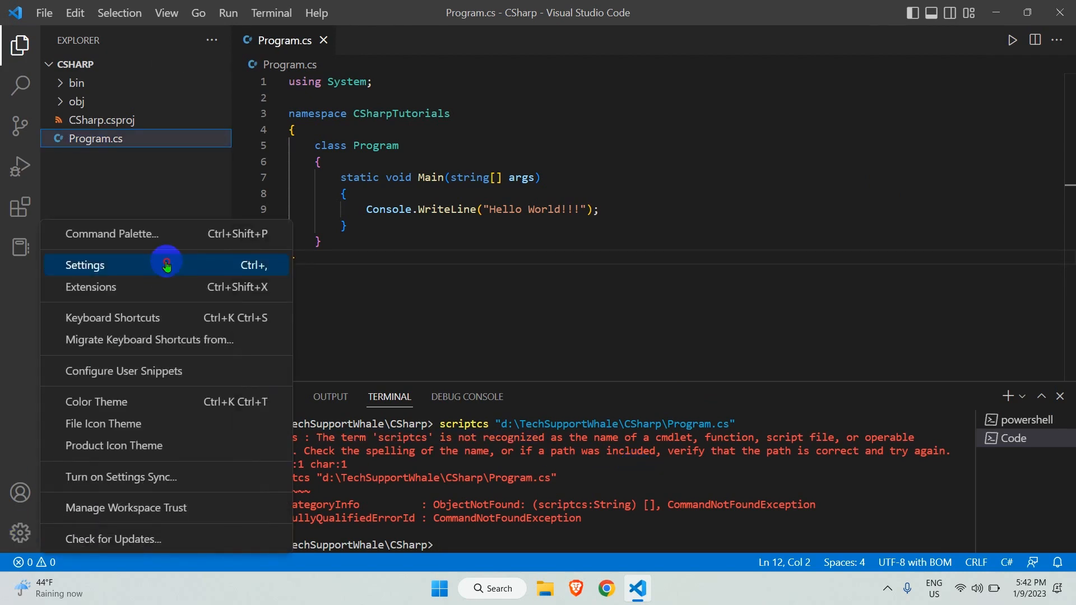
{"action": "left_click", "coordinate": [84, 264]}
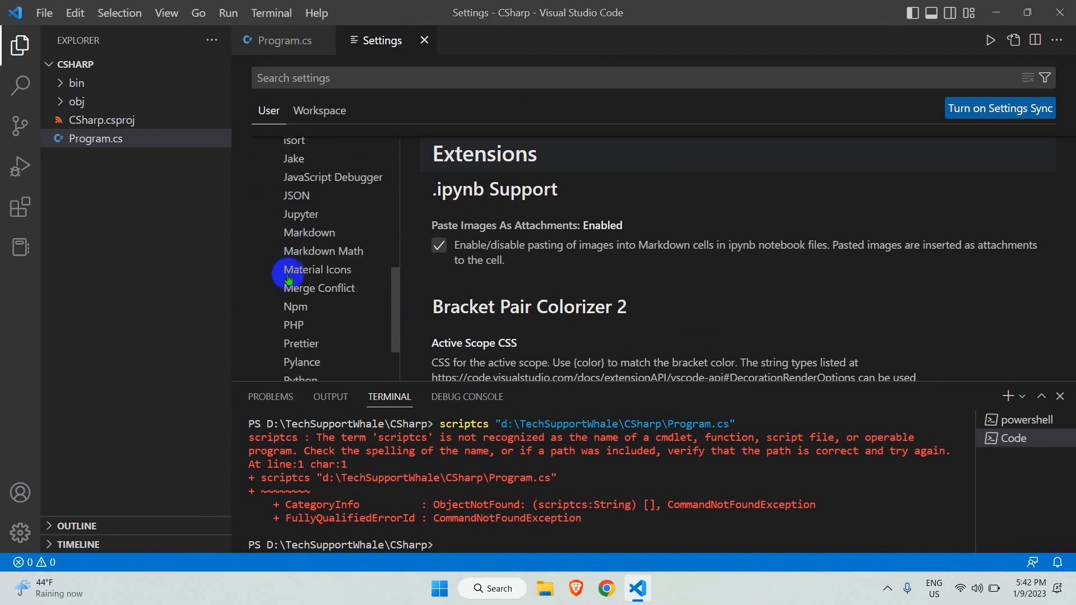
{"action": "left_click", "coordinate": [337, 335]}
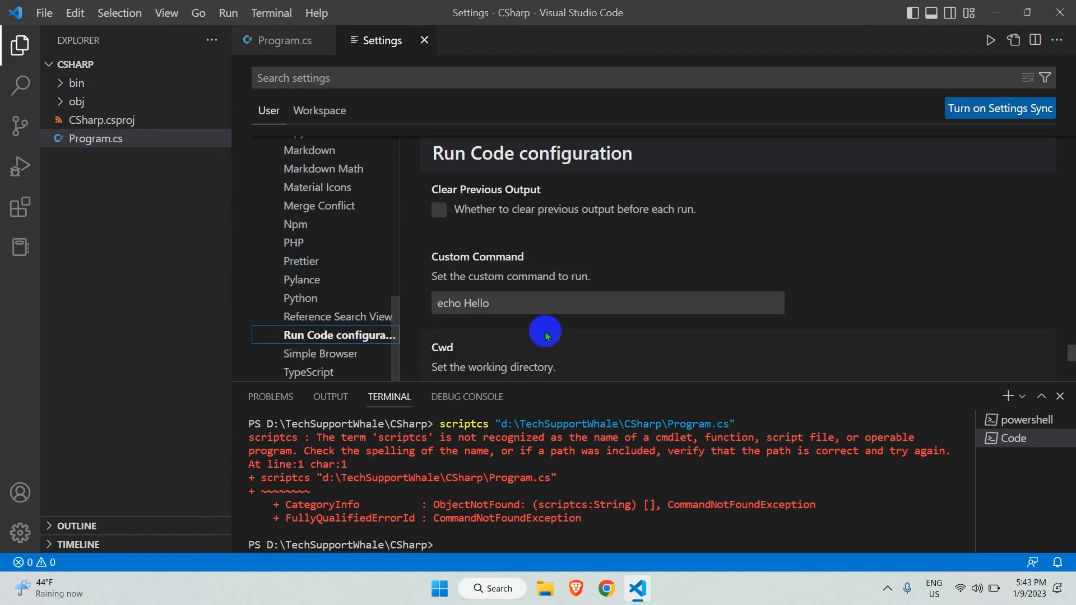
{"action": "scroll", "scroll_direction": "down", "scroll_amount": 3}
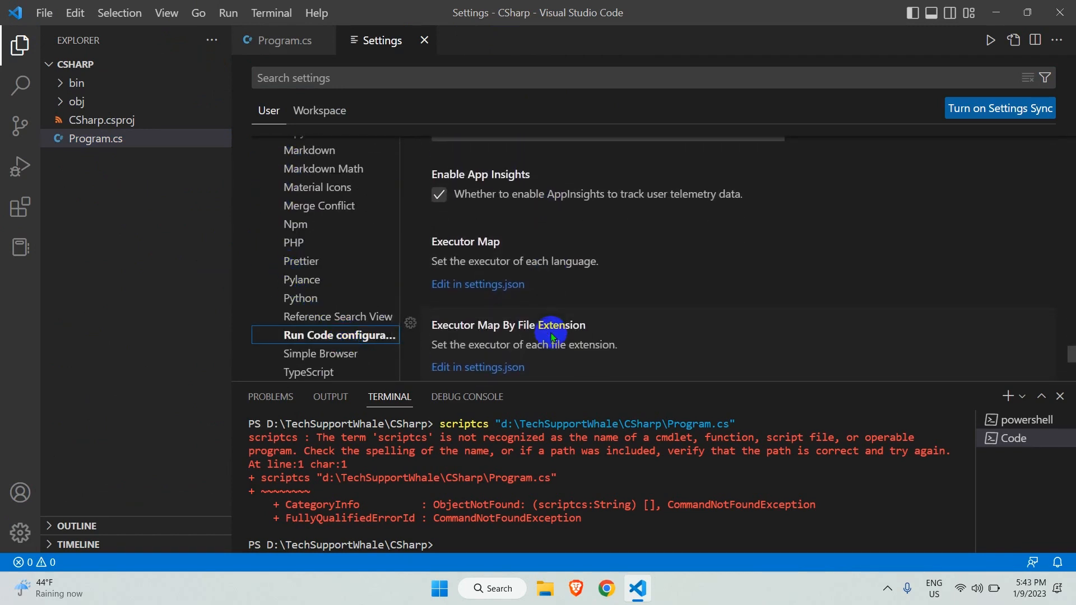
{"action": "scroll", "scroll_direction": "down", "scroll_amount": 3}
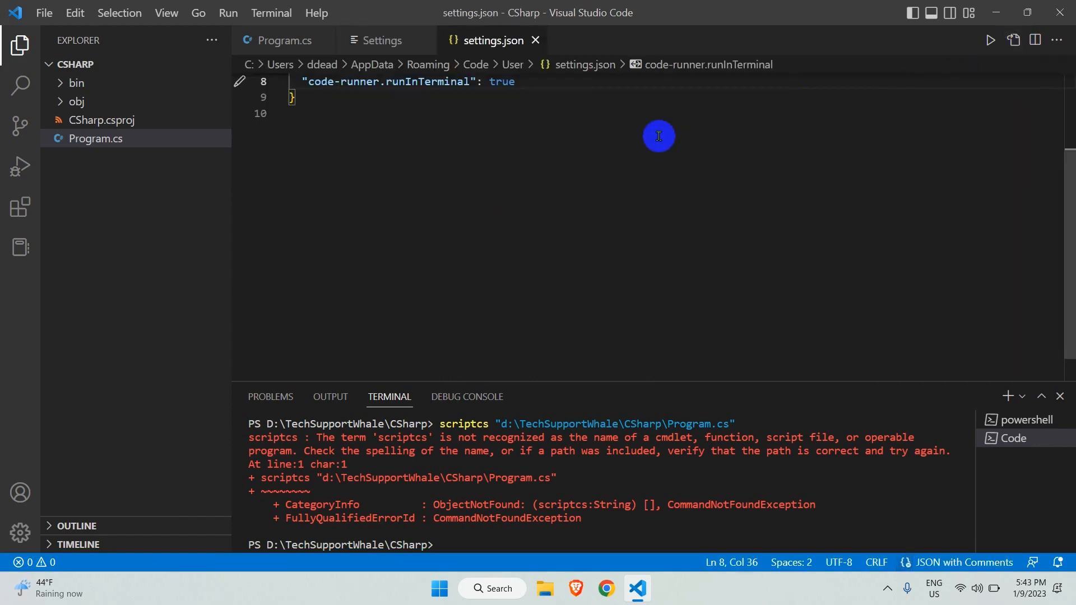
{"action": "scroll", "scroll_direction": "up", "scroll_amount": 3}
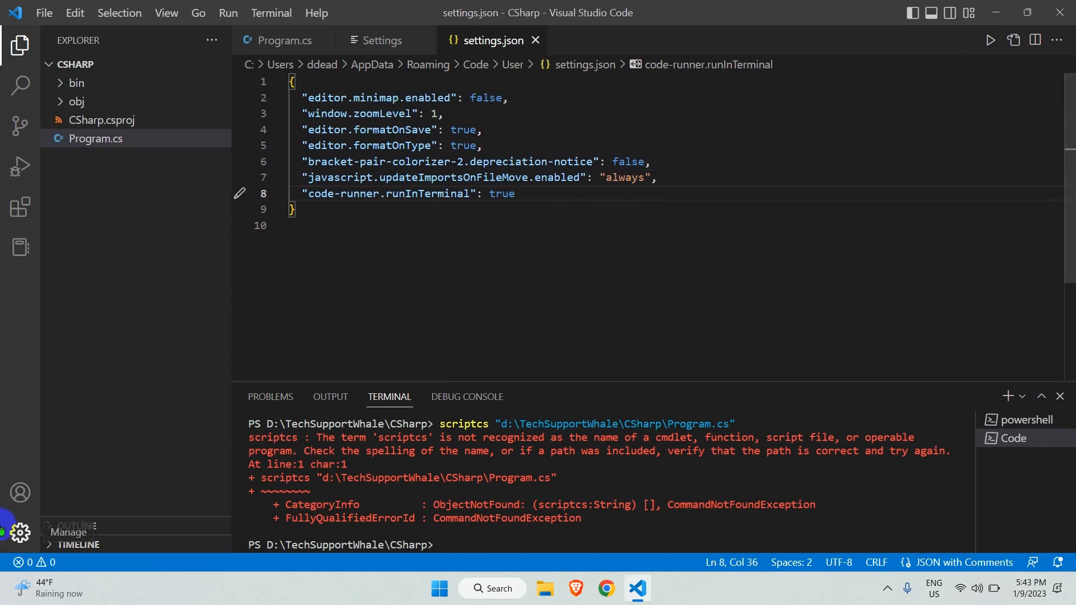
{"action": "left_click", "coordinate": [21, 533]}
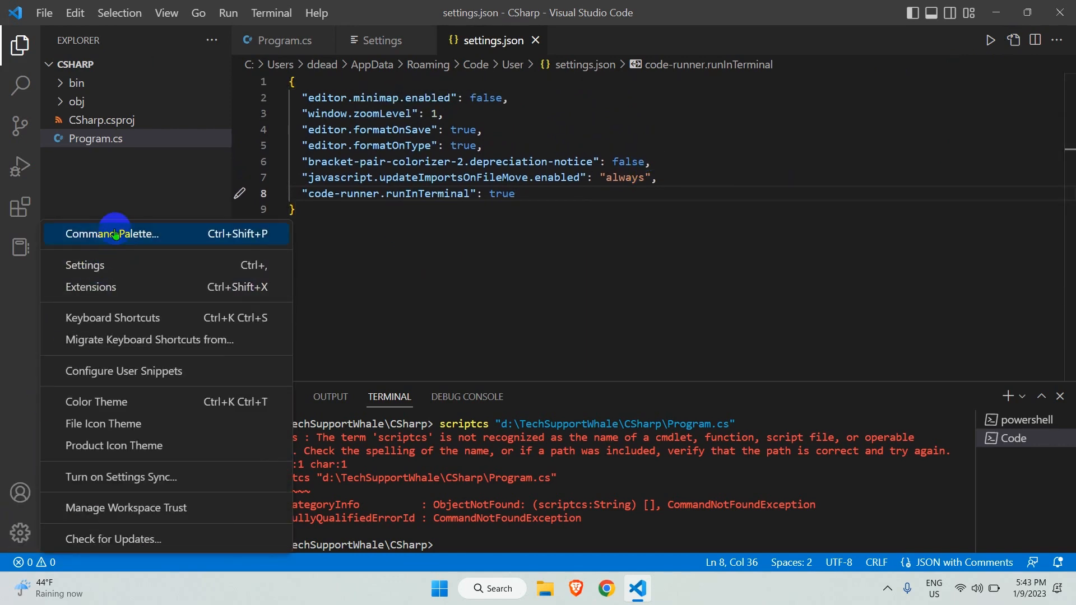
{"action": "left_click", "coordinate": [113, 233]}
{"action": "type", "text": ">settings.json"}
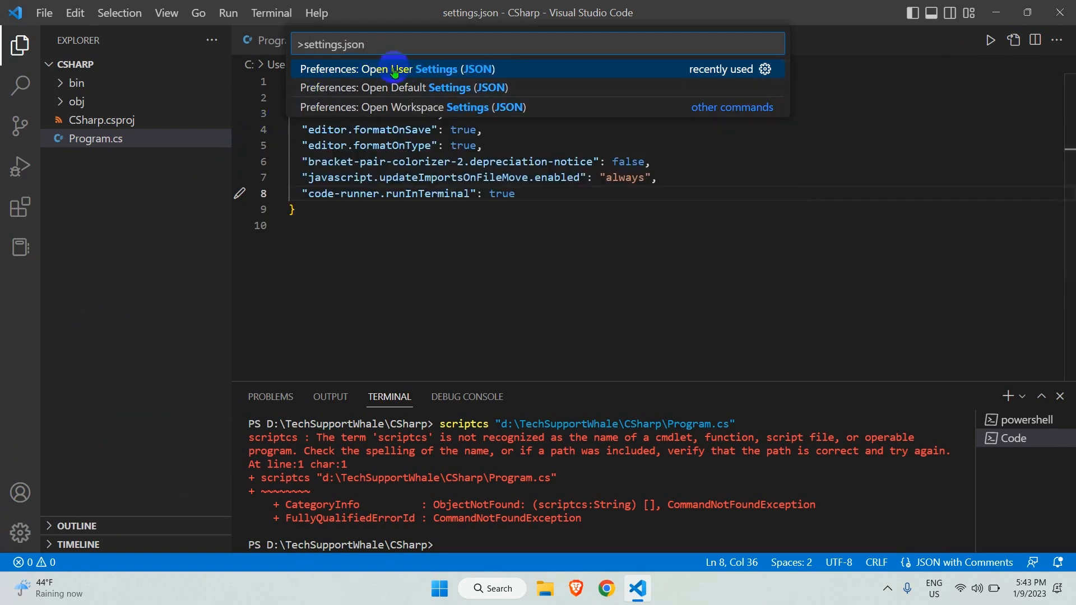
{"action": "left_click", "coordinate": [388, 69]}
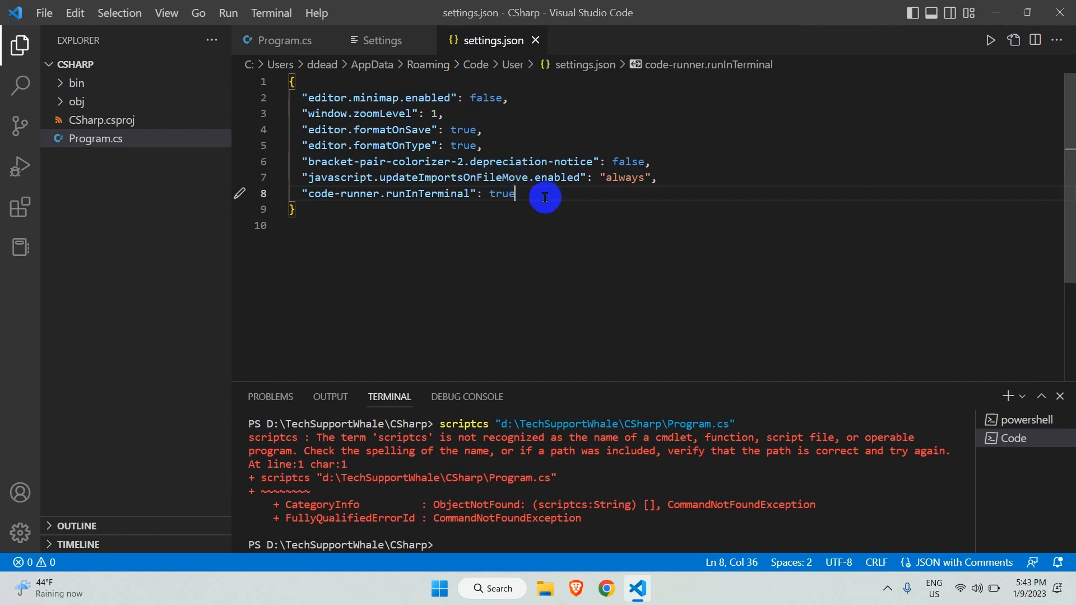
Step: After runInTerminal, insert the code-runner.executorMap default block and look through its per-language commands
{"action": "type", "text": ","}
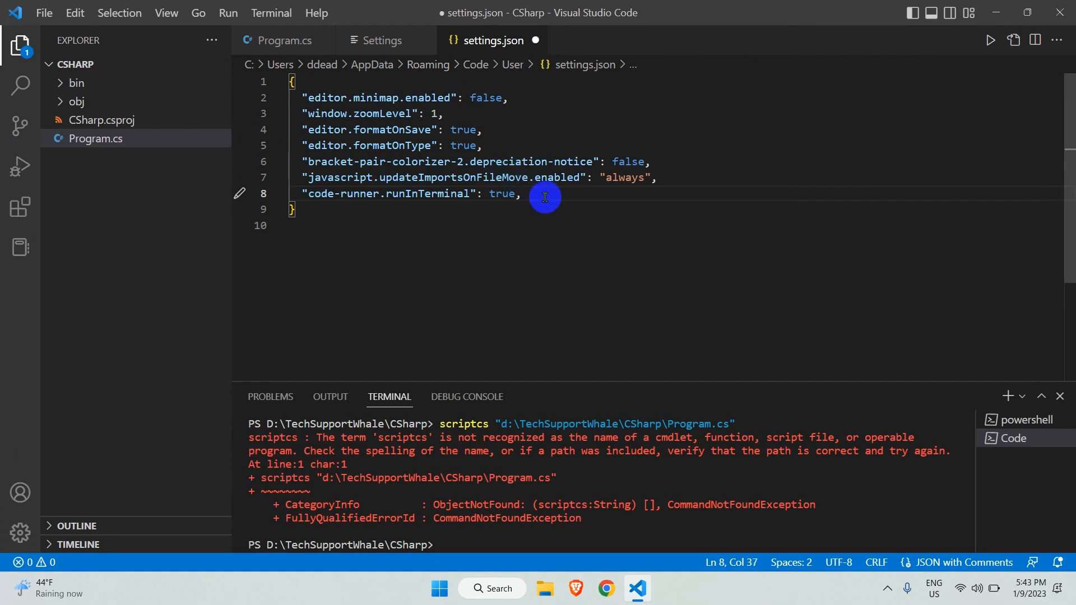
{"action": "type", "text": "code-"}
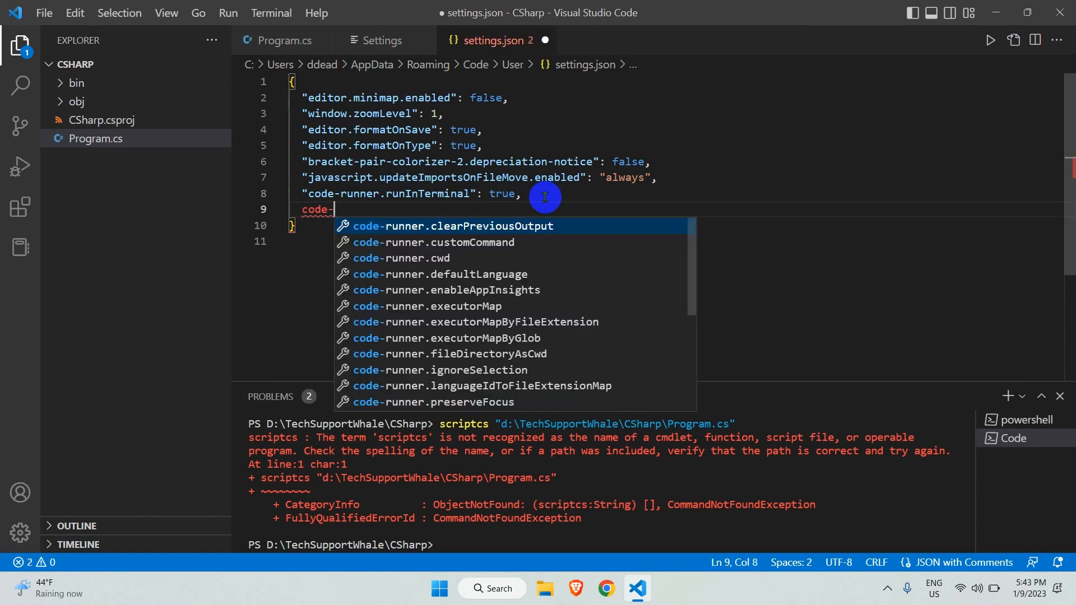
{"action": "type", "text": "runner"}
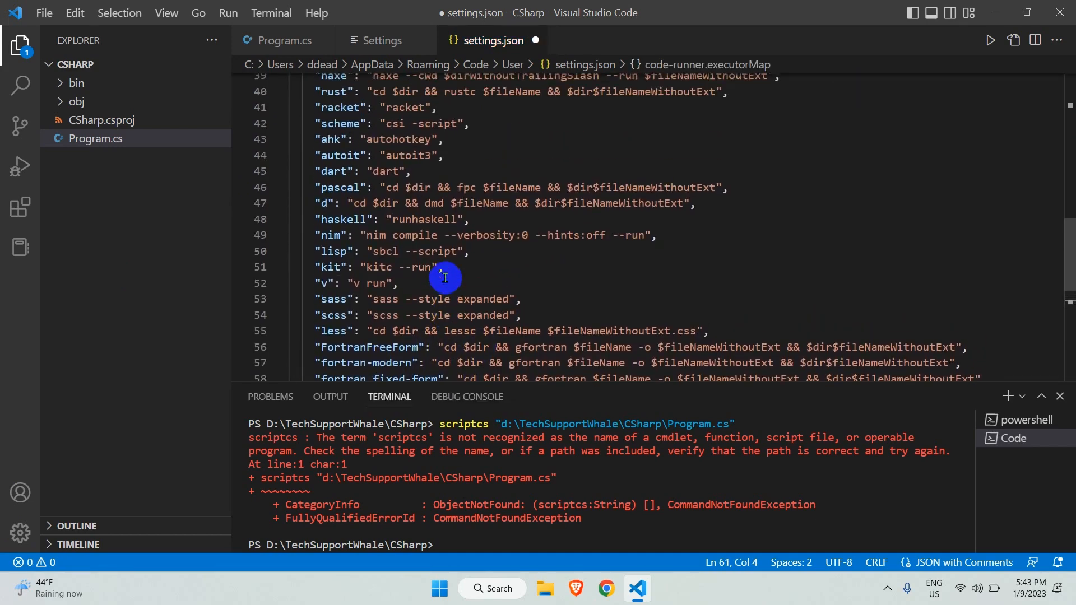
{"action": "scroll", "scroll_direction": "up", "scroll_amount": 3}
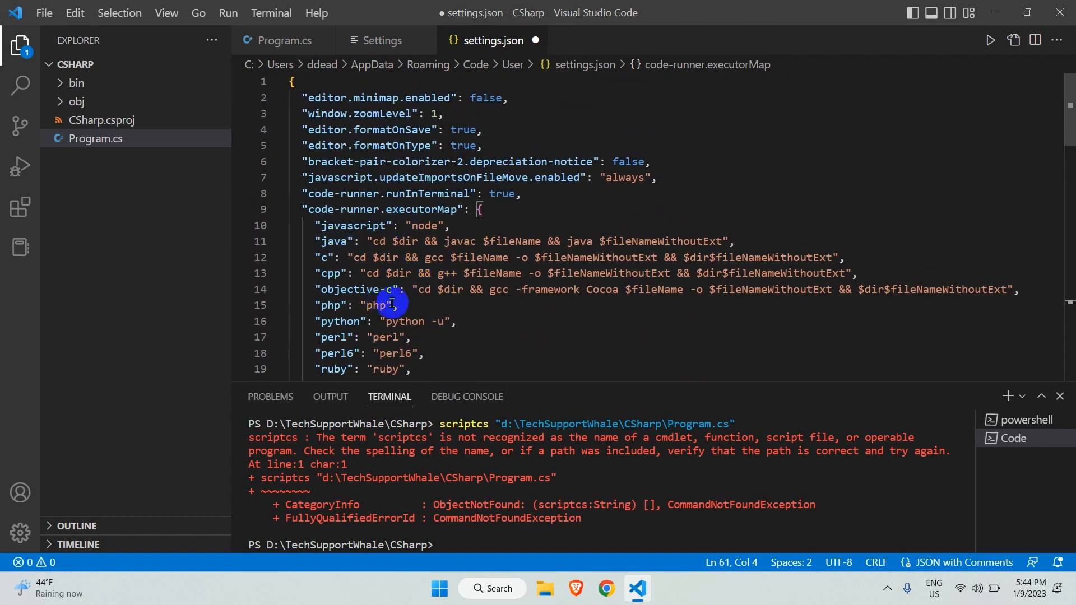
{"action": "scroll", "scroll_direction": "down", "scroll_amount": 3}
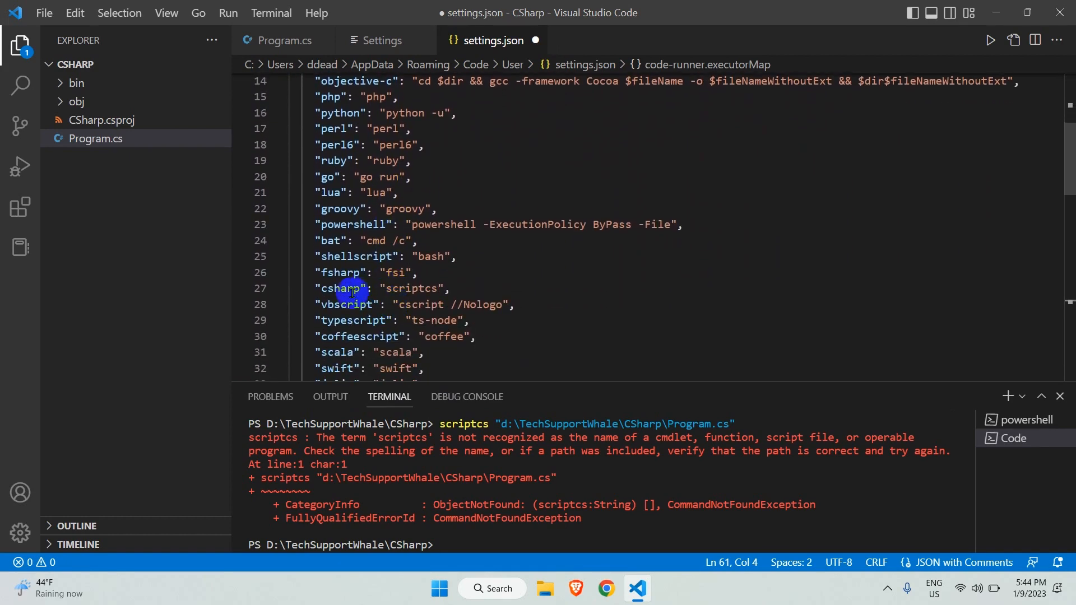
Step: Replace scriptcs with 'dotnet run' in the csharp entry, save settings.json, and return to Program.cs
{"action": "double_click", "coordinate": [341, 288]}
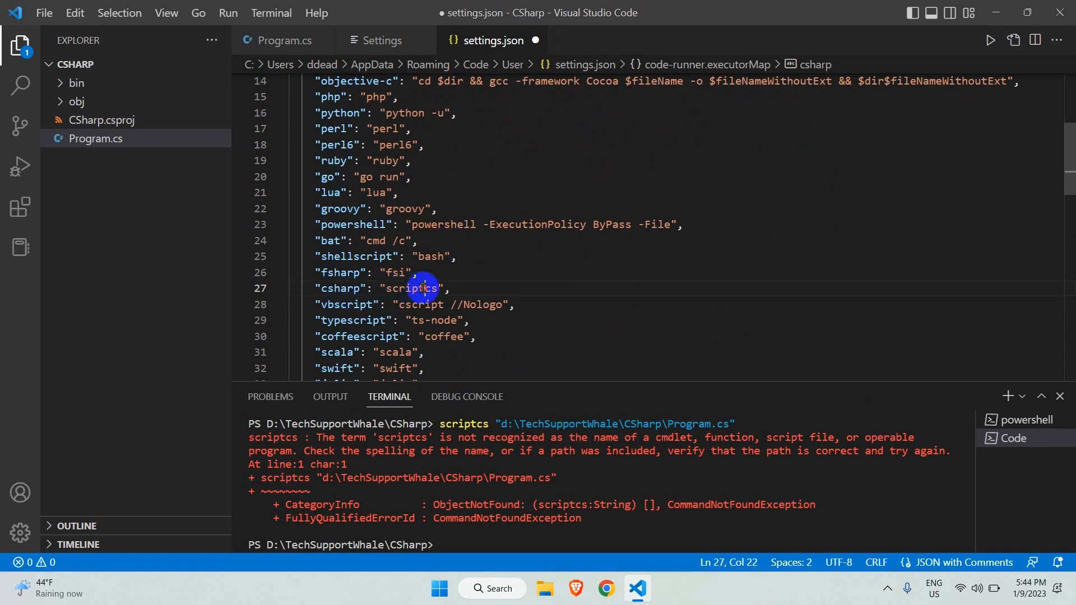
{"action": "double_click", "coordinate": [410, 288]}
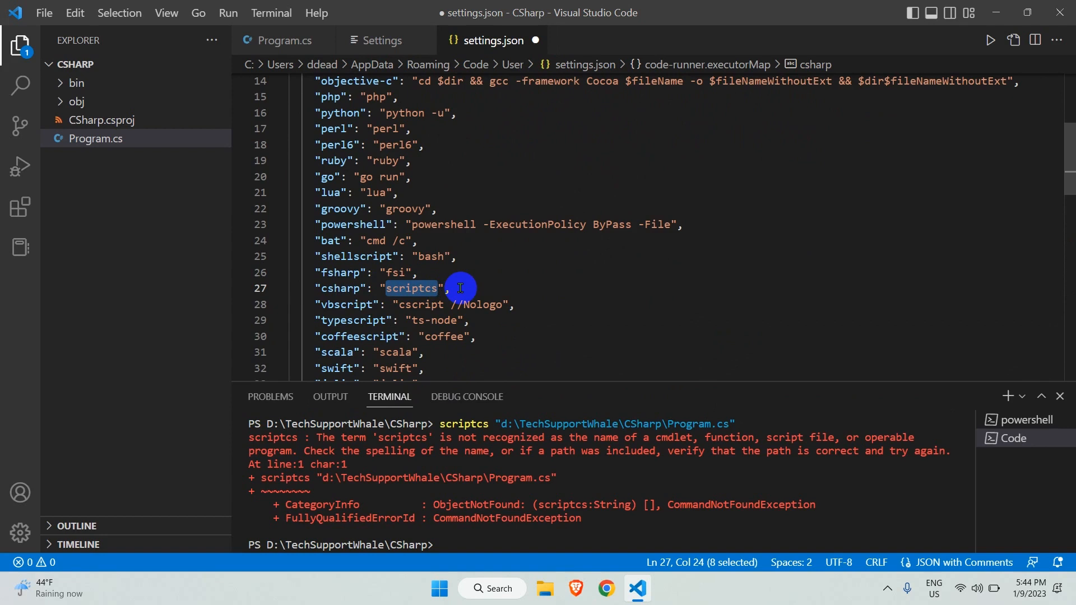
{"action": "type", "text": "dotnet r"}
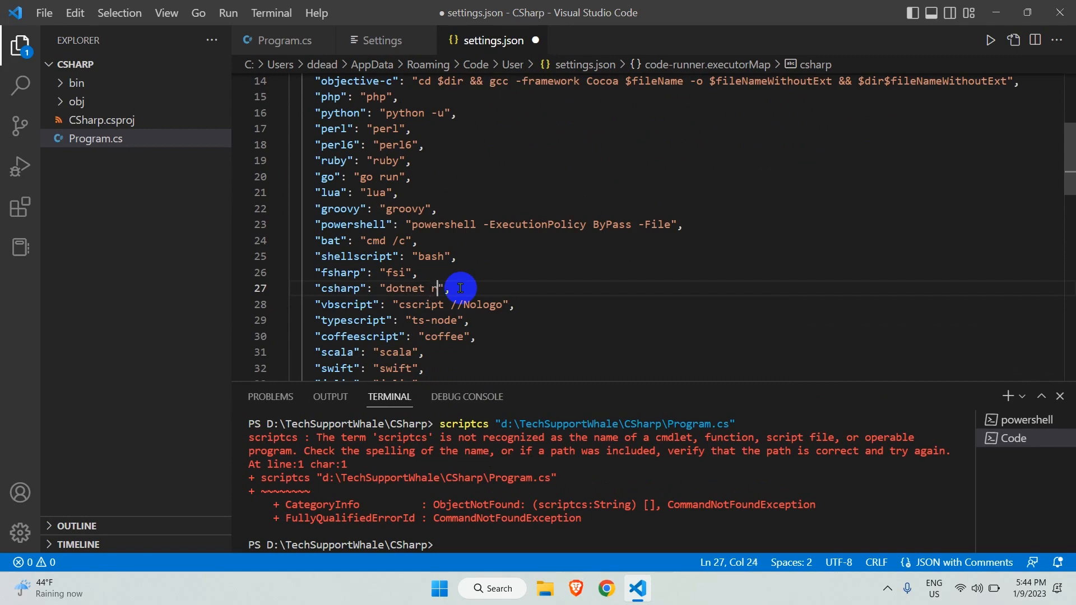
{"action": "type", "text": "un"}
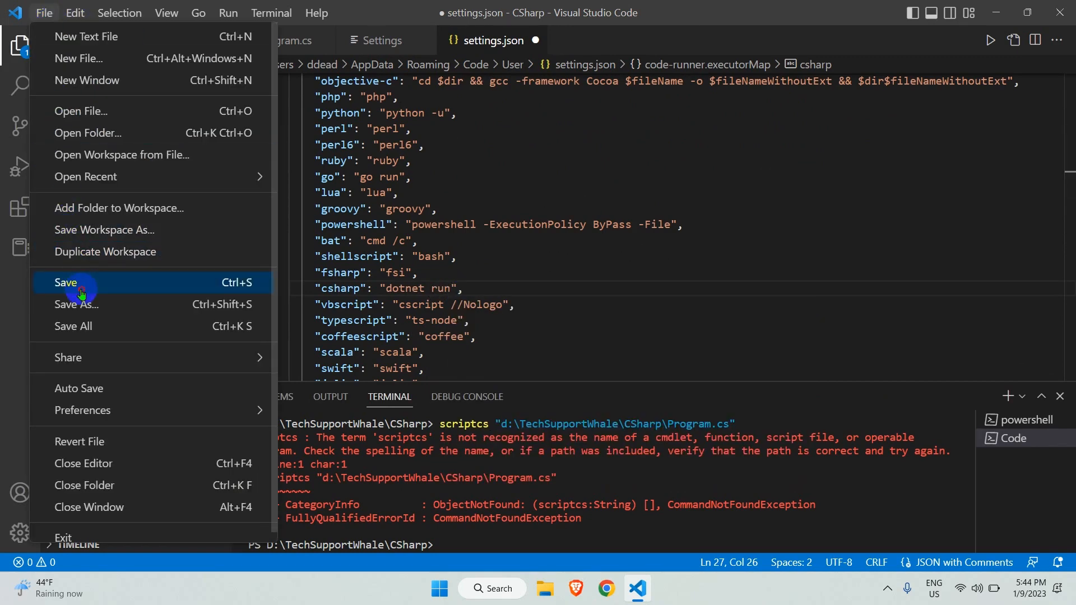
{"action": "left_click", "coordinate": [66, 282]}
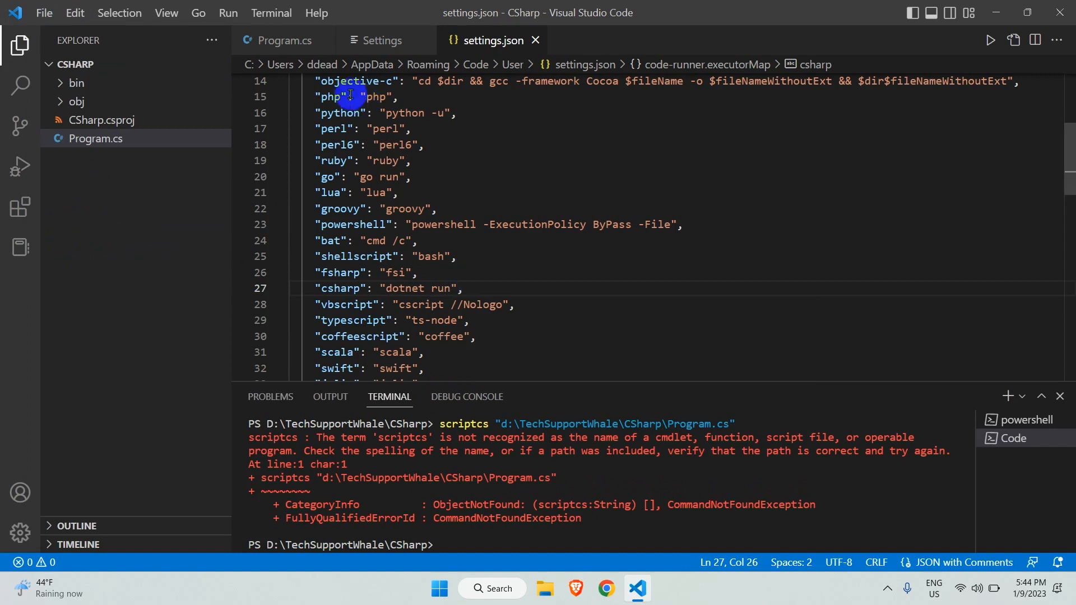
{"action": "left_click", "coordinate": [282, 41]}
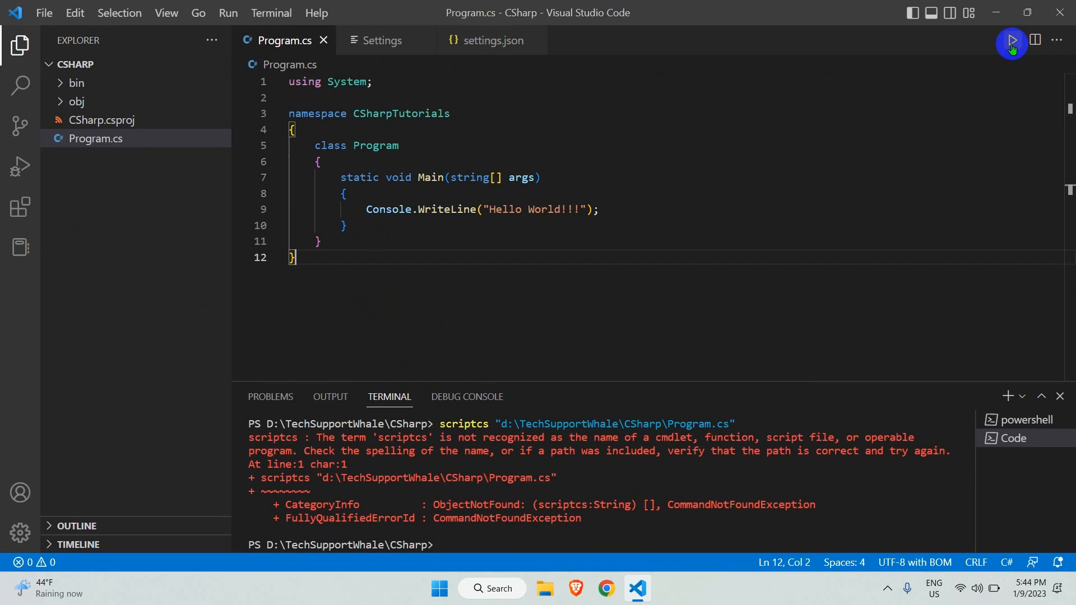
Step: Run Program.cs with Code Runner so dotnet run prints Hello World!!! in the terminal
{"action": "left_click", "coordinate": [1010, 40]}
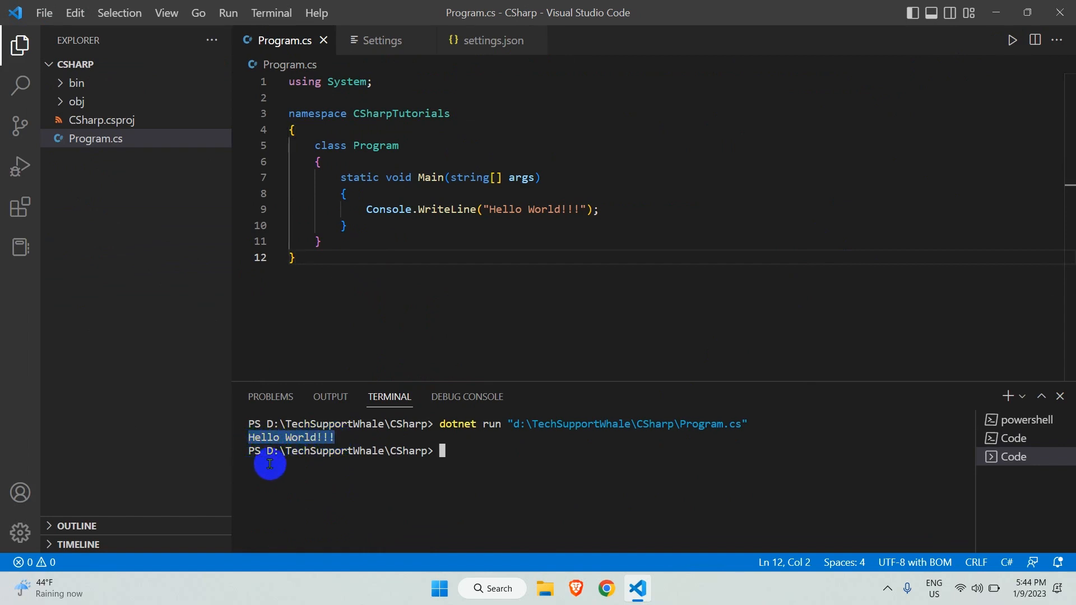
{"action": "mouse_move", "coordinate": [281, 469]}
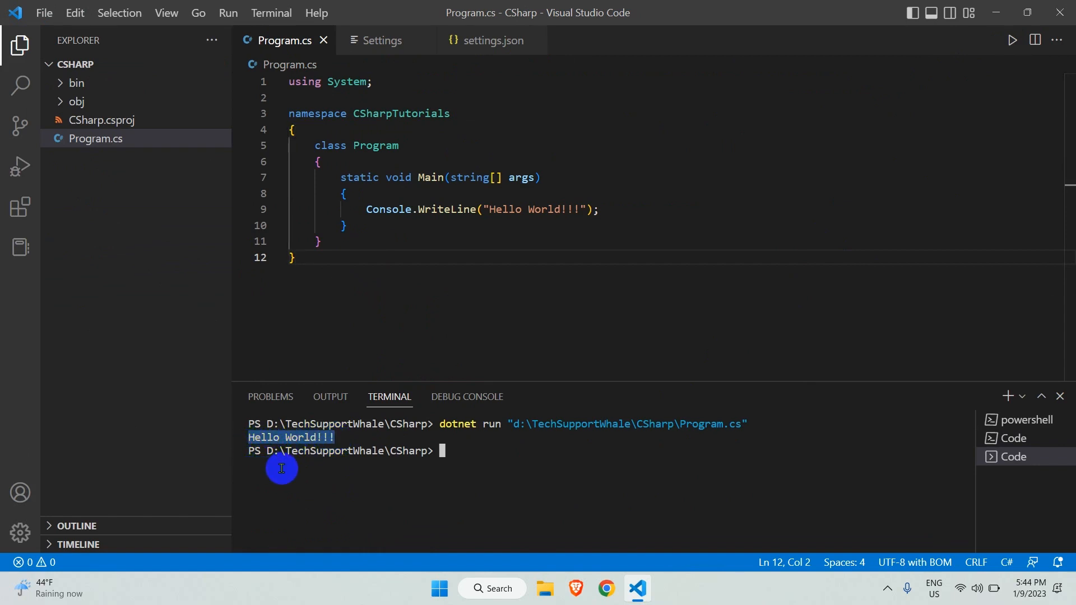
{"action": "mouse_move", "coordinate": [398, 489]}
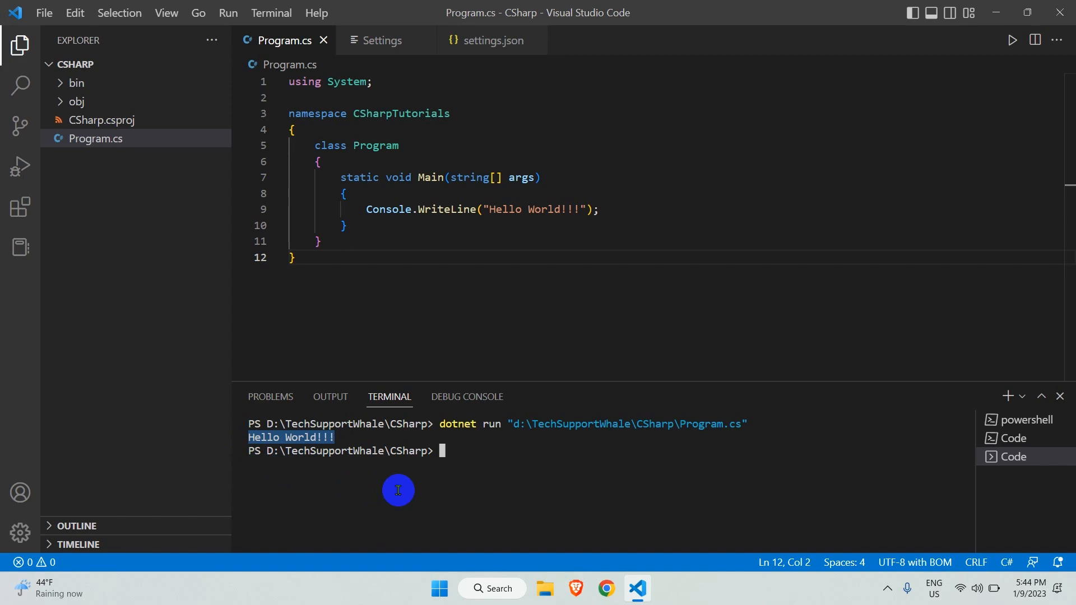